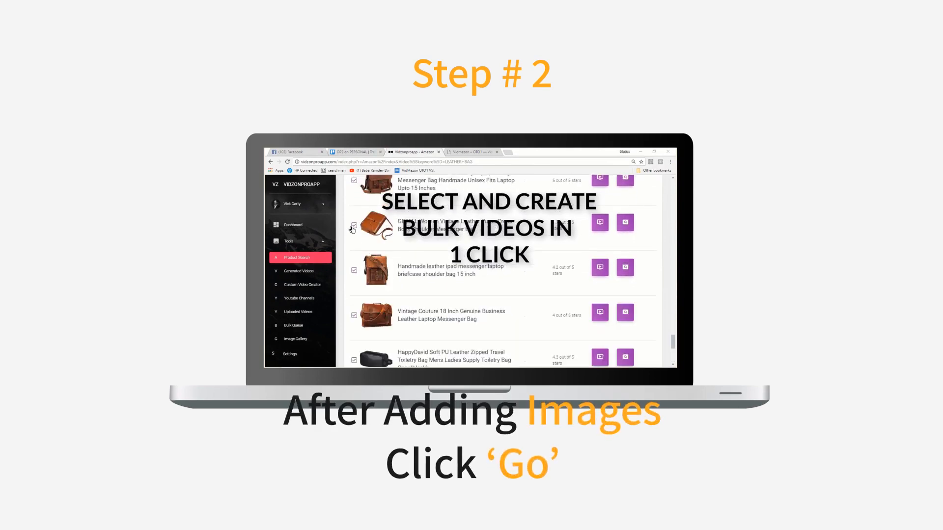
scroll("down", 3)
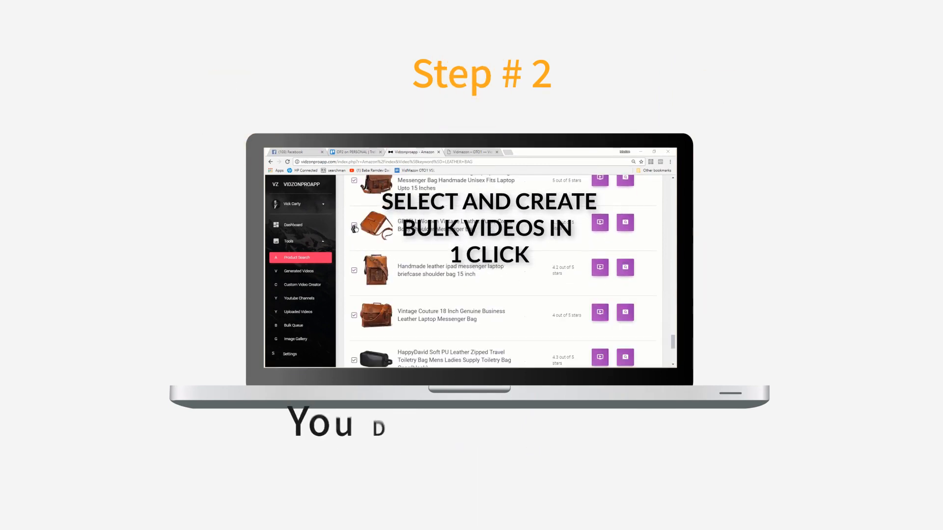
scroll("down", 3)
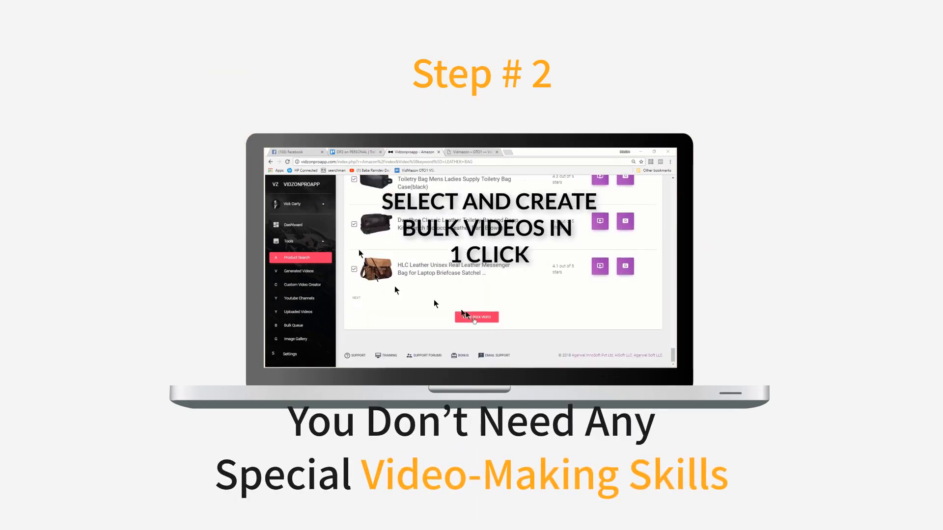